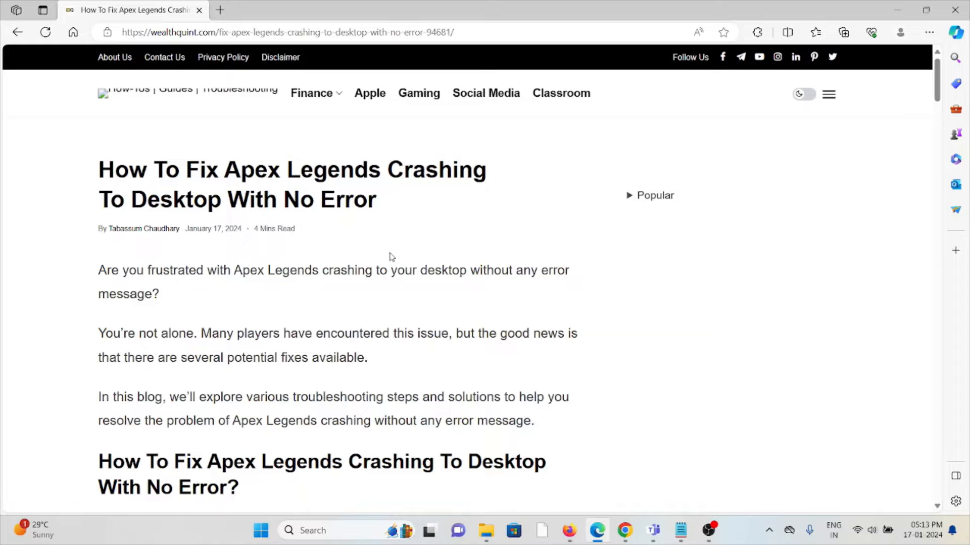
pyautogui.scroll(-3)
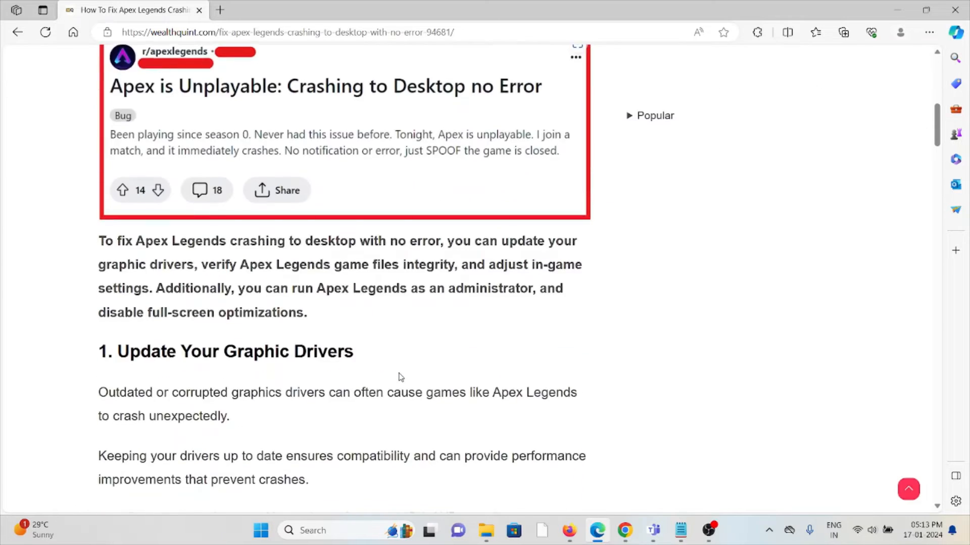
pyautogui.scroll(-3)
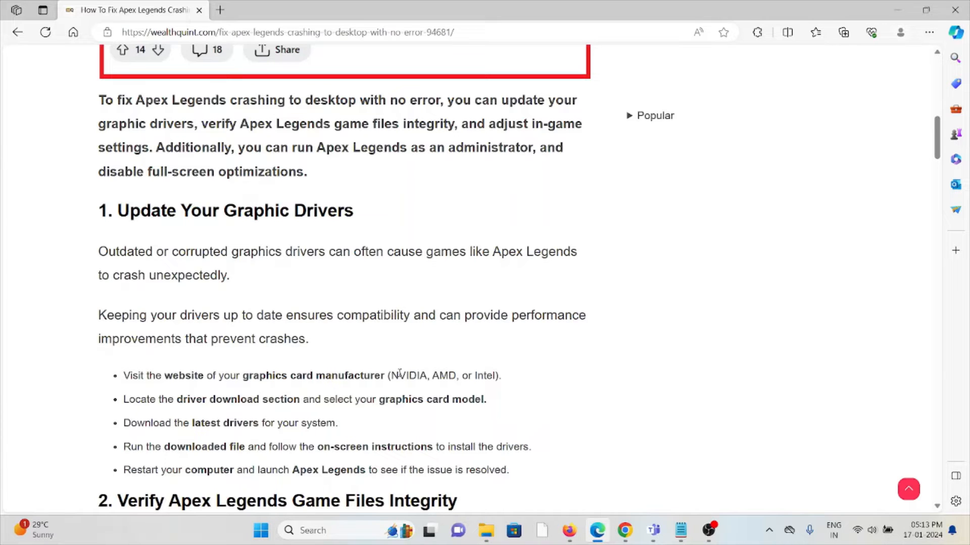
pyautogui.scroll(-3)
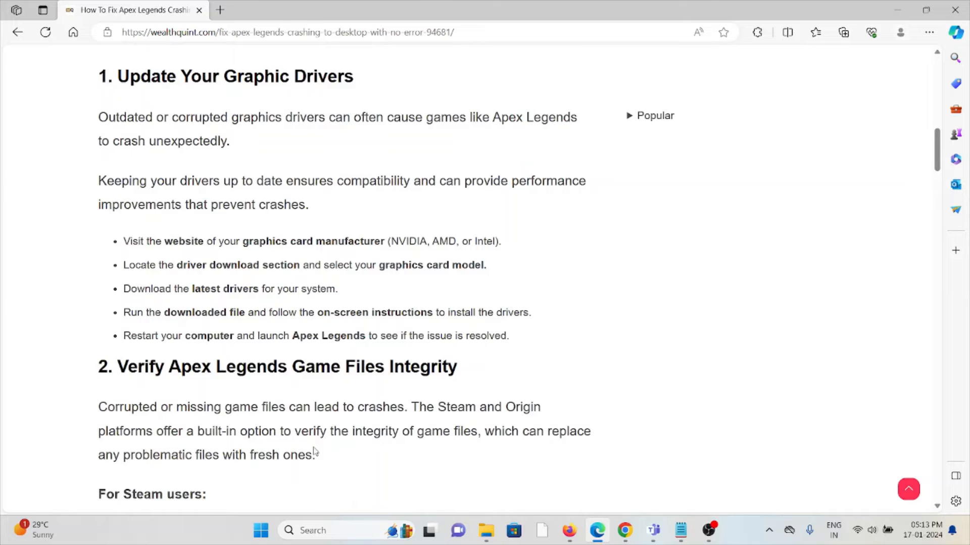
pyautogui.scroll(-3)
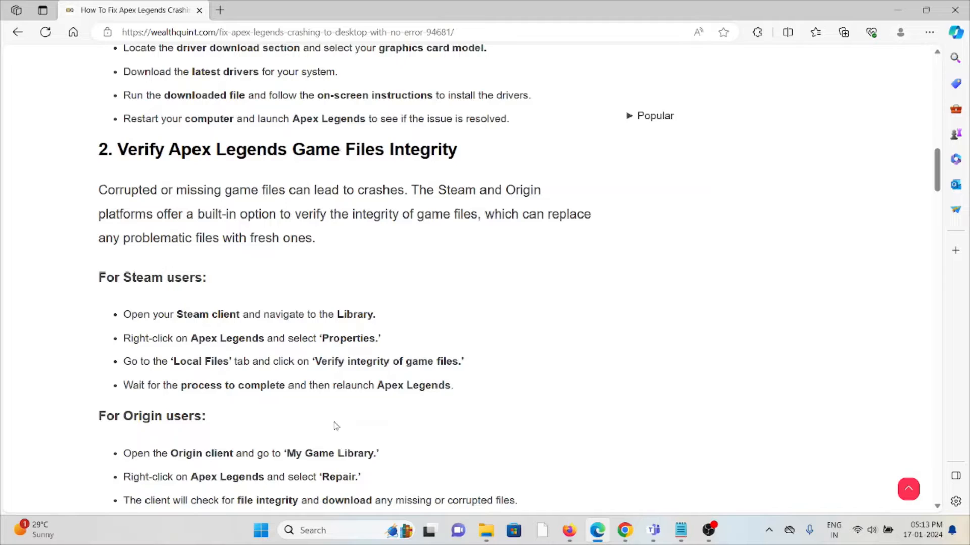
pyautogui.moveTo(337, 425)
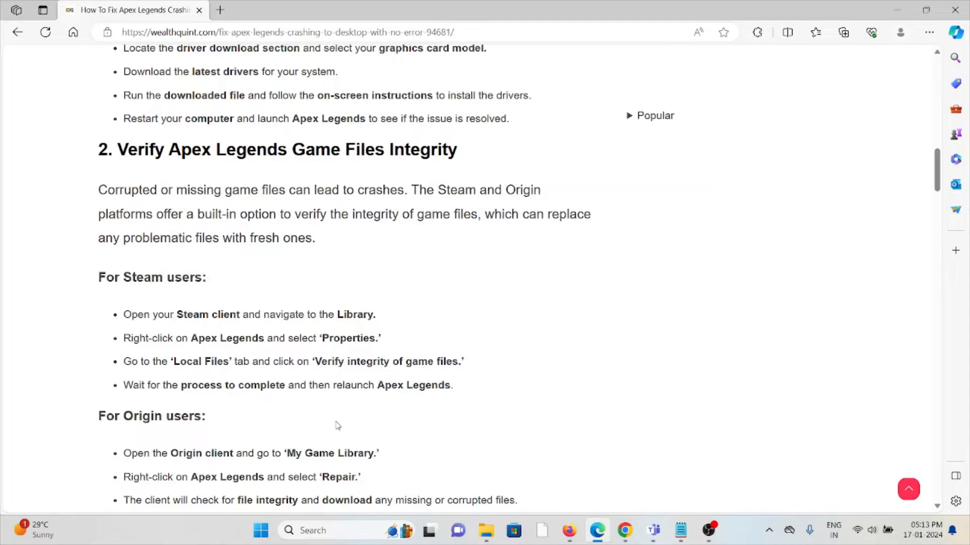
pyautogui.moveTo(344, 422)
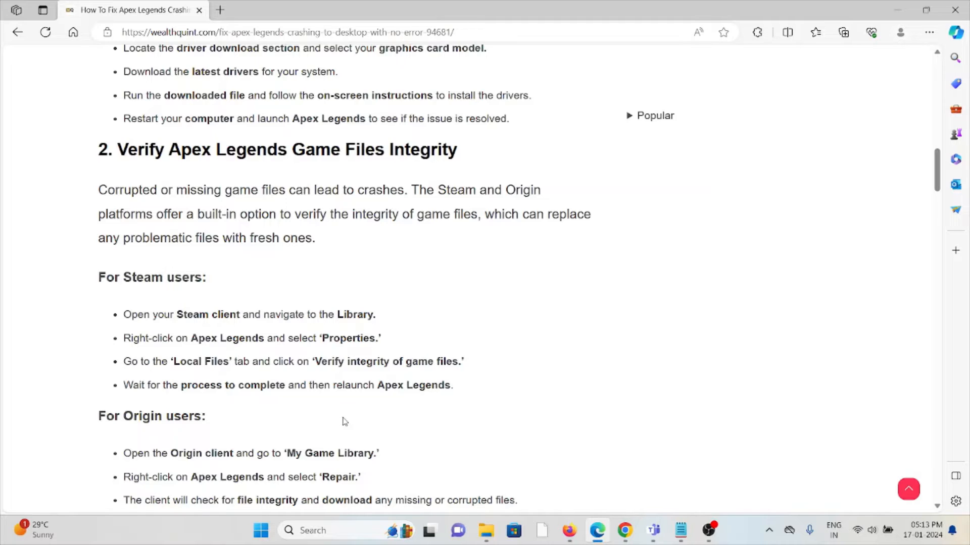
pyautogui.moveTo(330, 449)
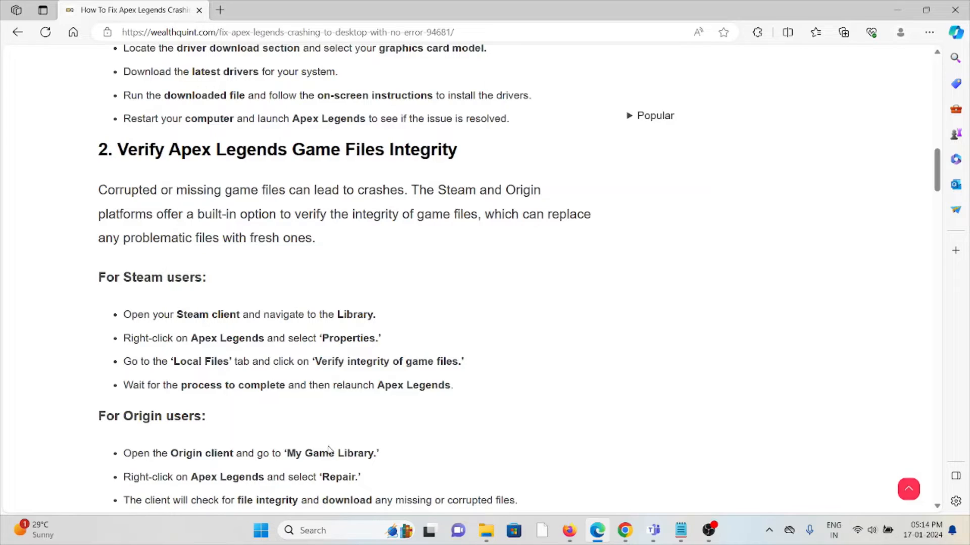
pyautogui.moveTo(328, 448)
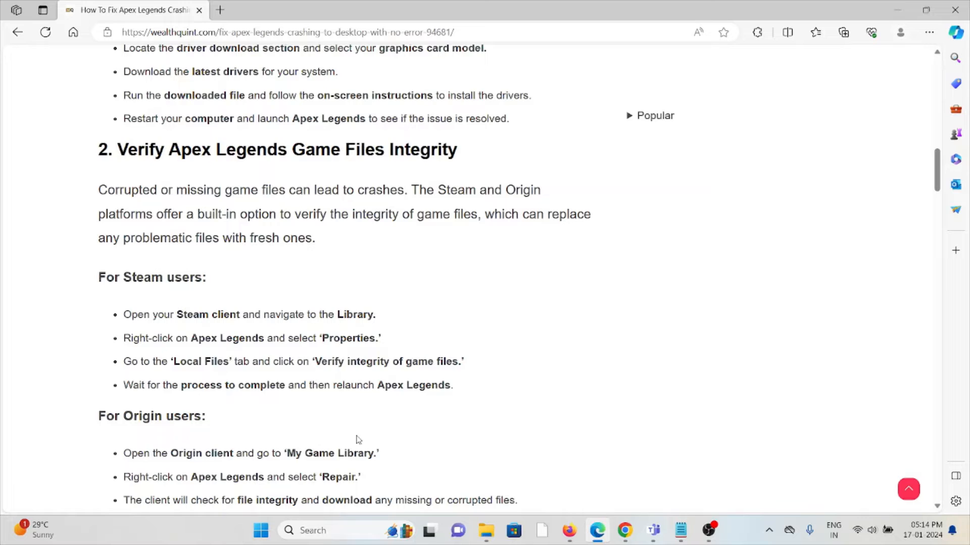
pyautogui.scroll(-3)
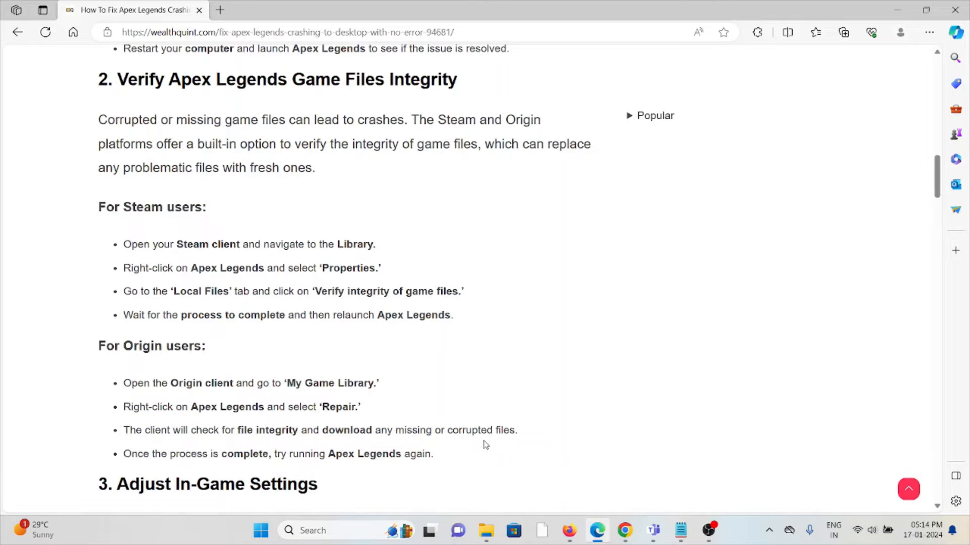
pyautogui.scroll(-3)
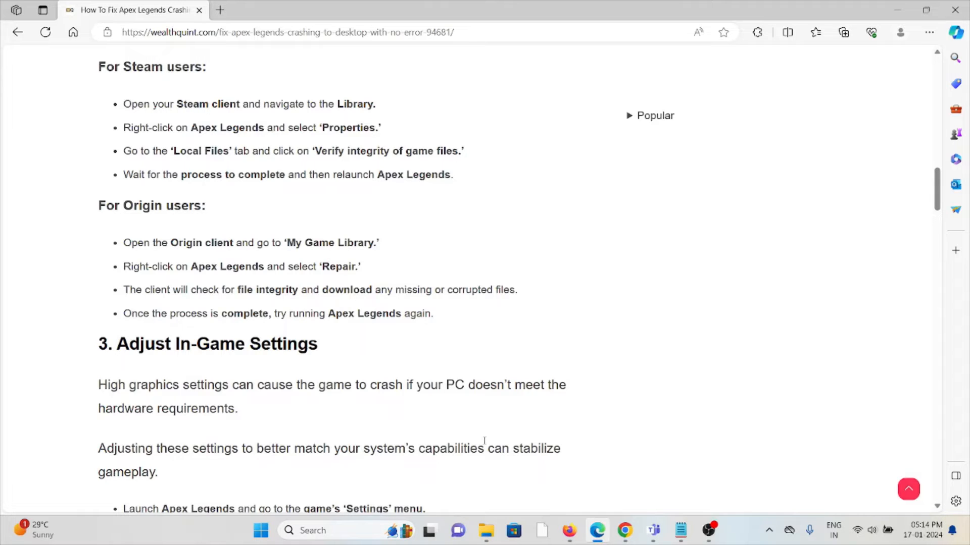
pyautogui.scroll(-3)
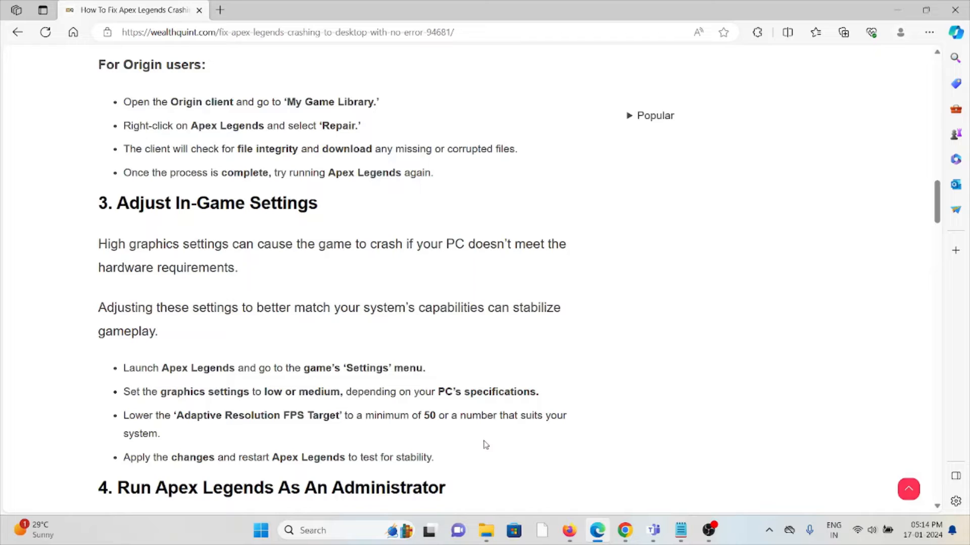
pyautogui.moveTo(481, 445)
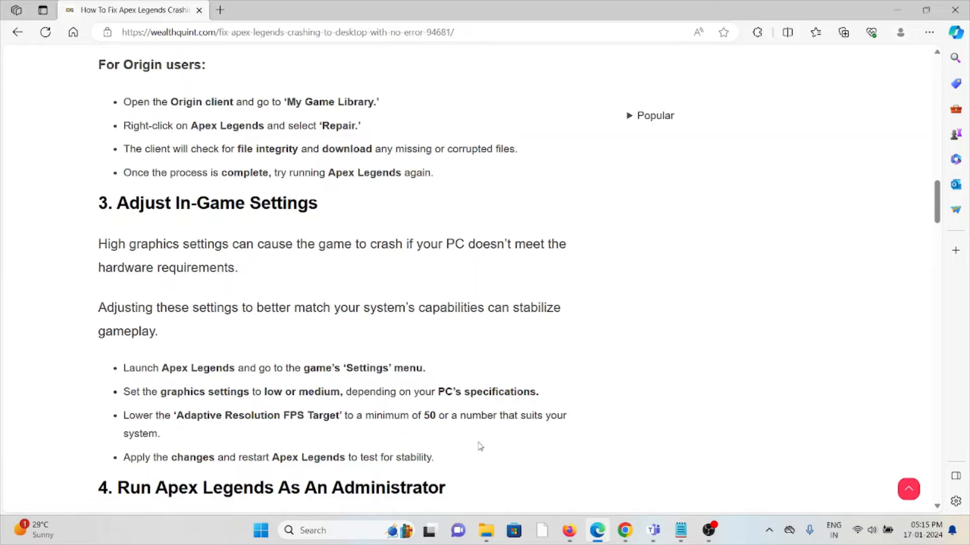
pyautogui.scroll(-3)
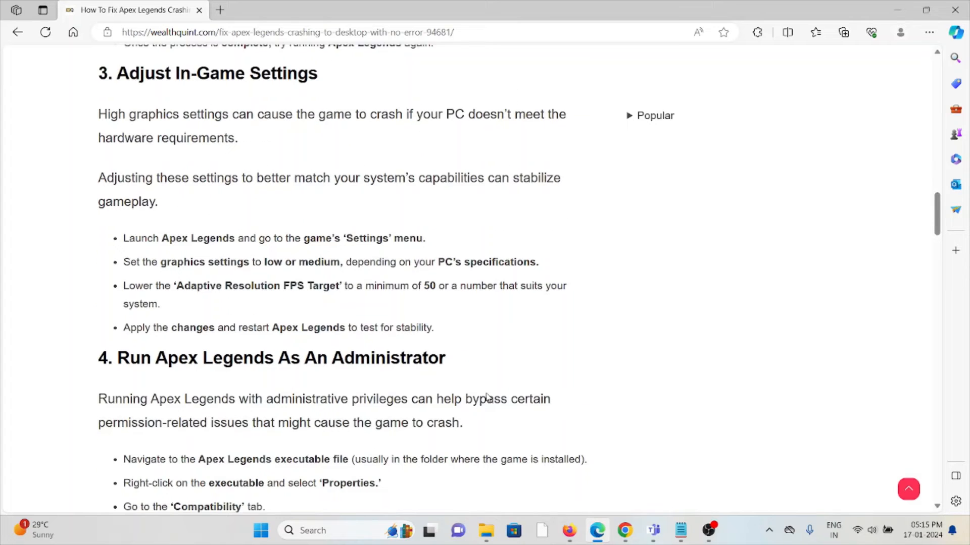
pyautogui.scroll(-3)
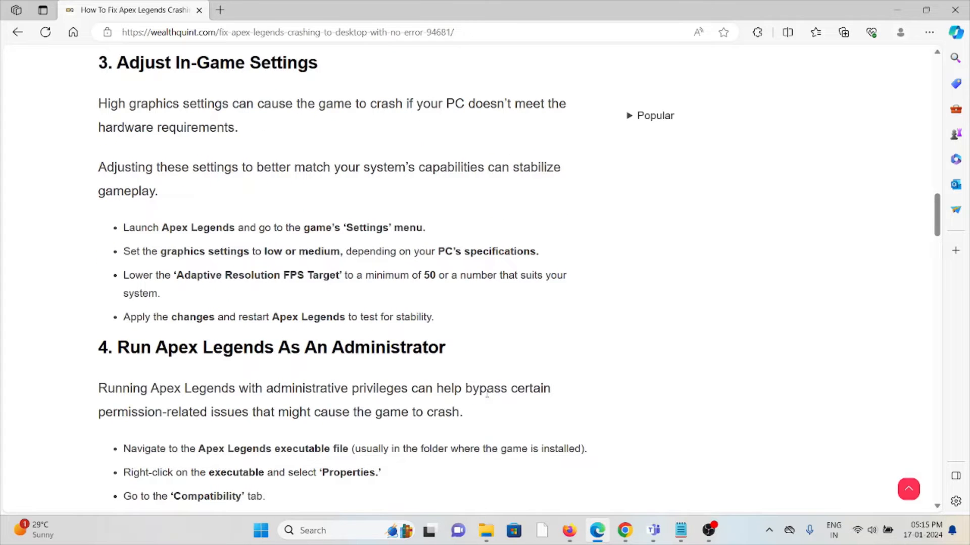
pyautogui.scroll(-3)
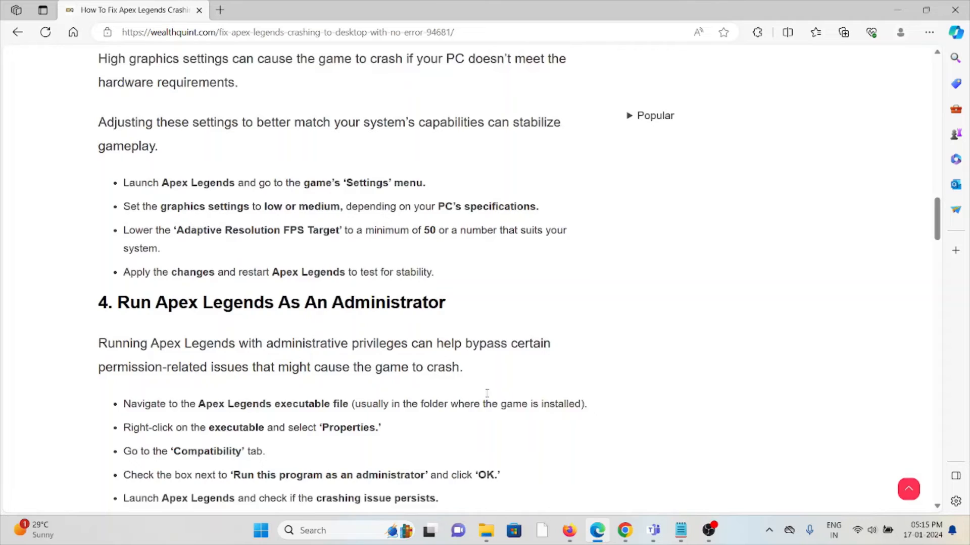
pyautogui.scroll(-3)
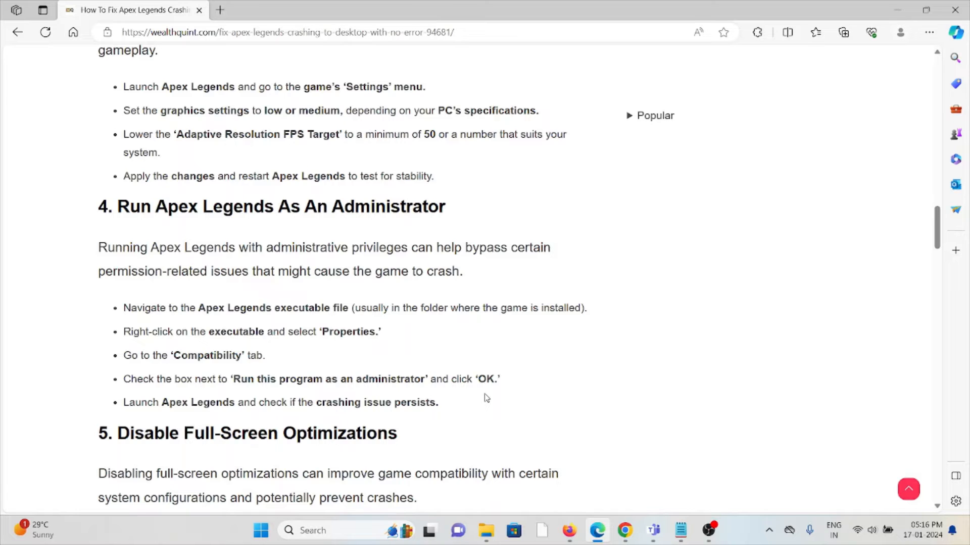
pyautogui.scroll(-3)
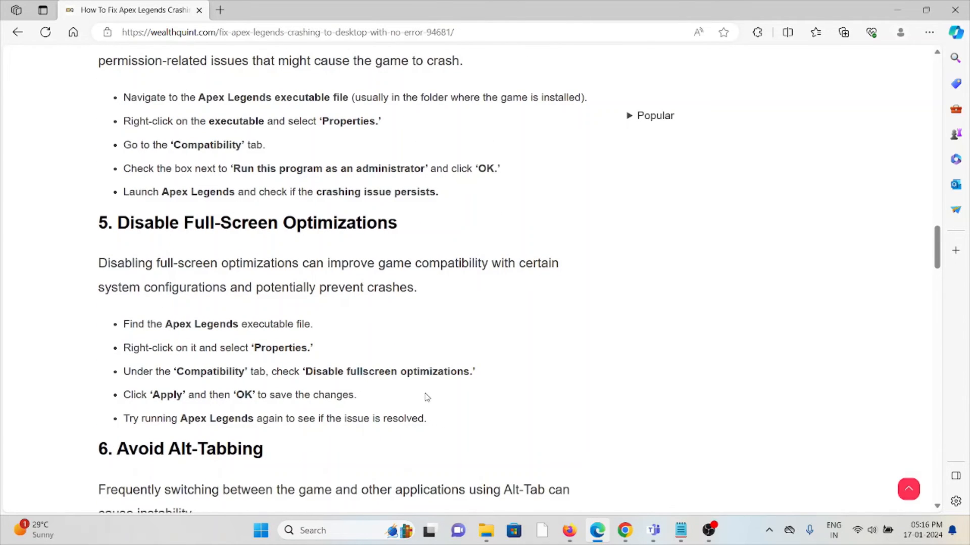
pyautogui.moveTo(428, 425)
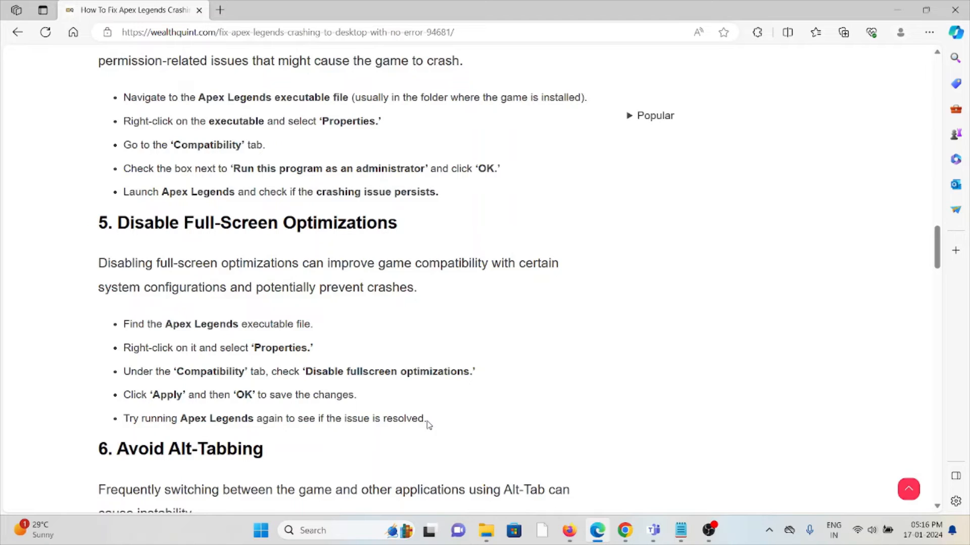
pyautogui.scroll(-3)
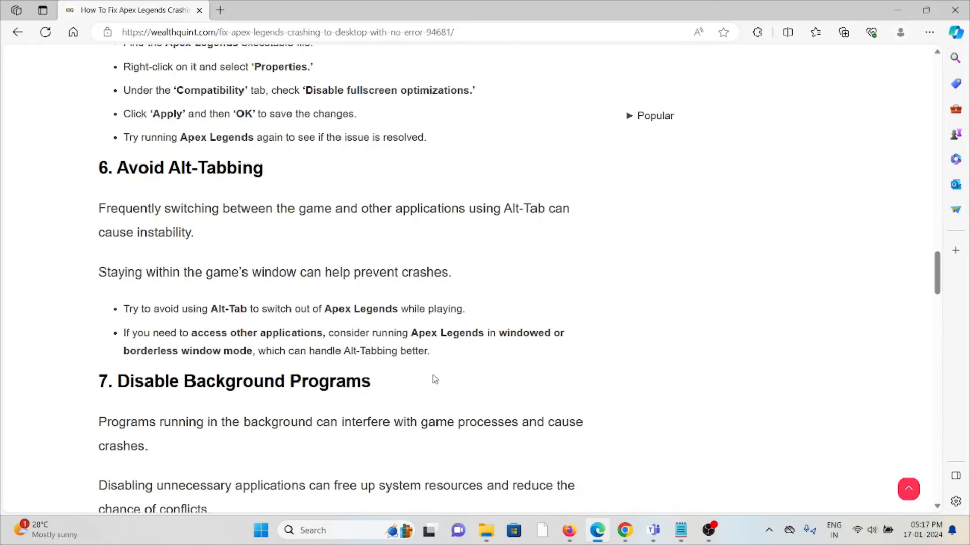
pyautogui.scroll(-3)
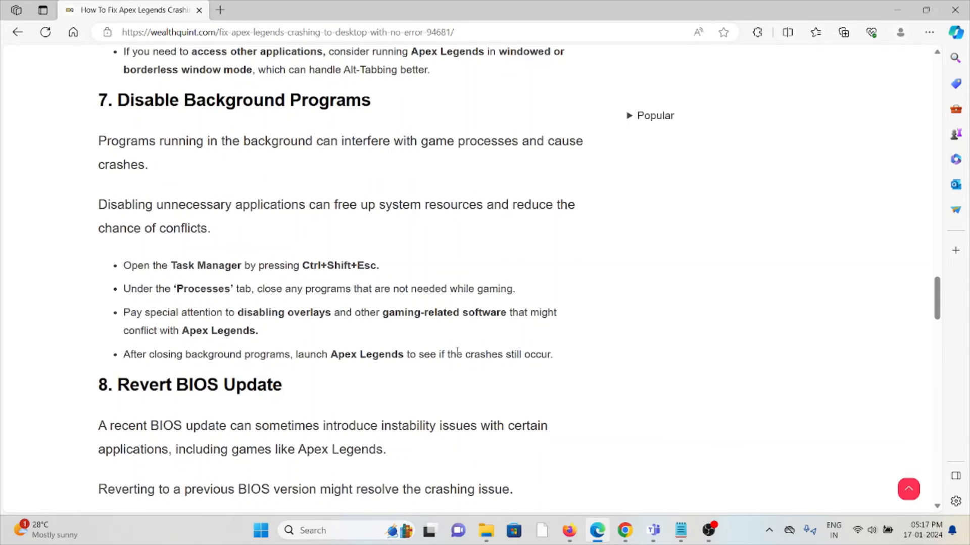
pyautogui.moveTo(471, 340)
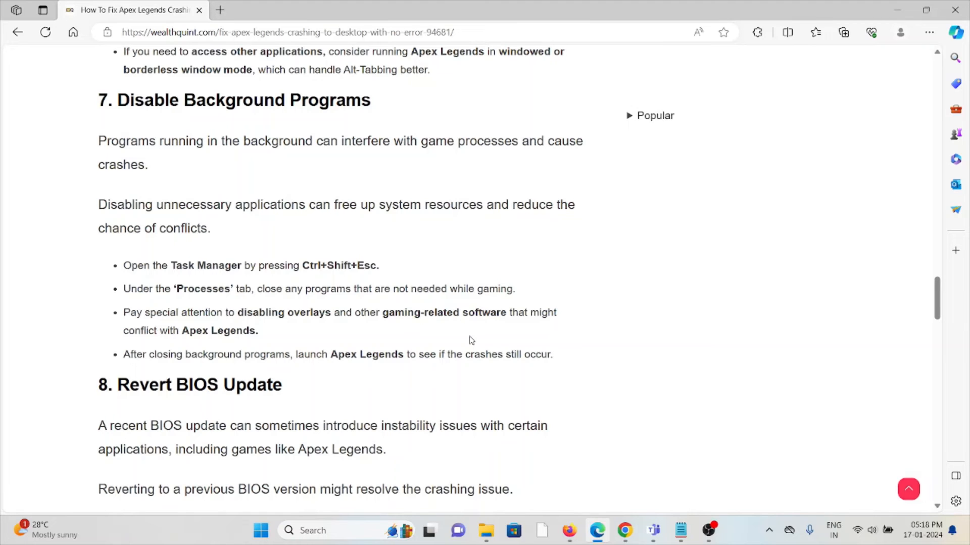
pyautogui.scroll(-3)
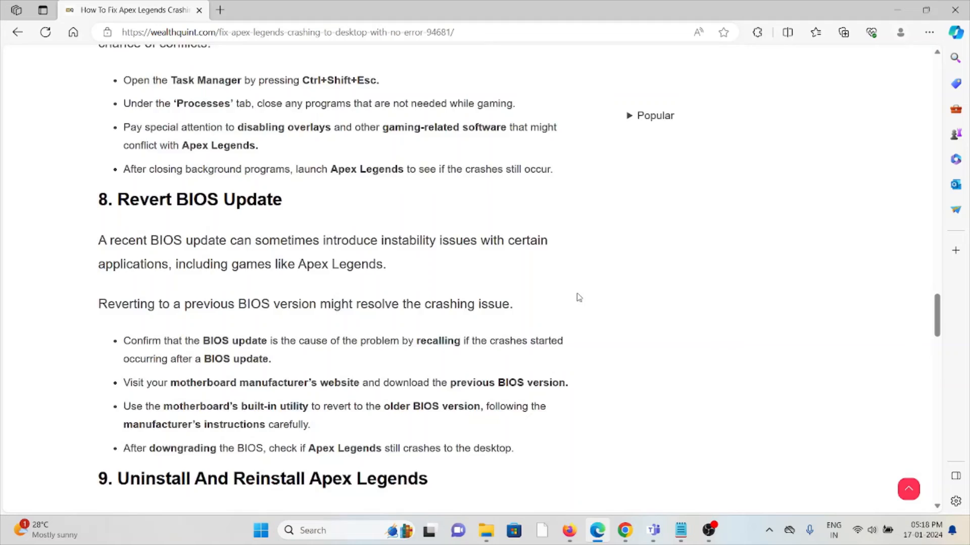
pyautogui.scroll(-3)
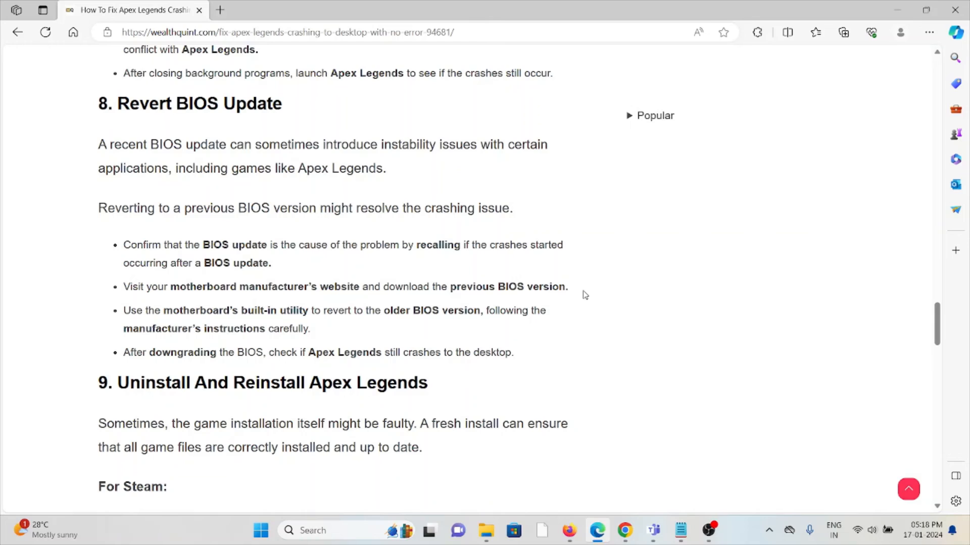
pyautogui.scroll(-3)
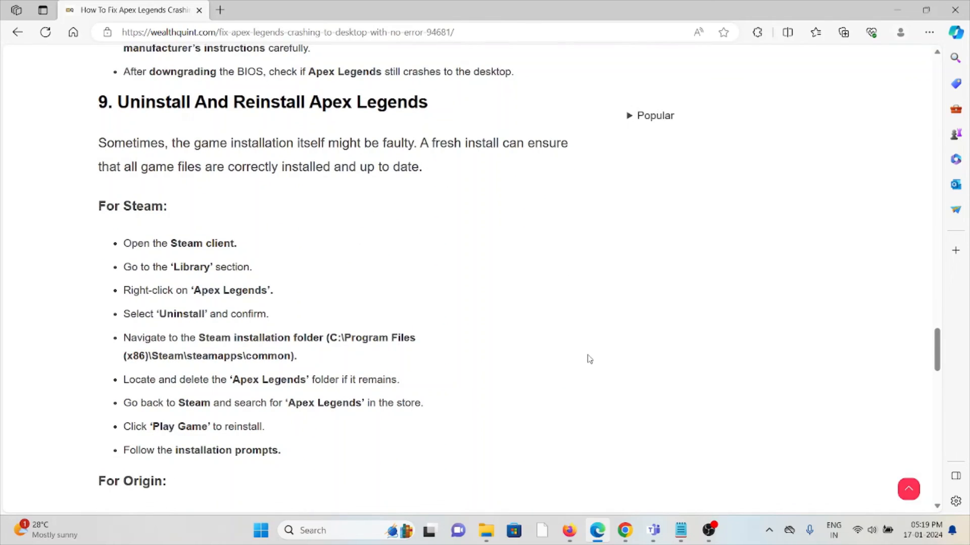
pyautogui.scroll(-3)
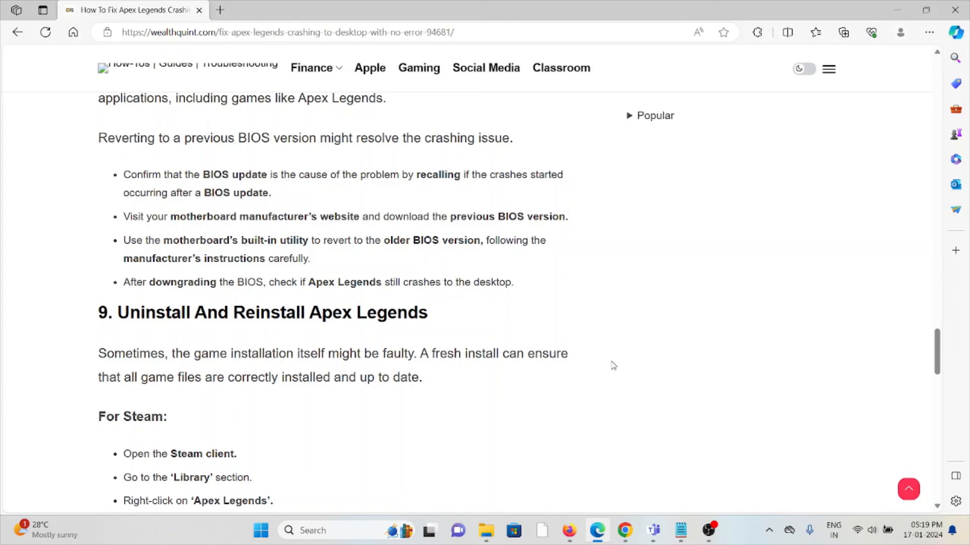
pyautogui.scroll(-3)
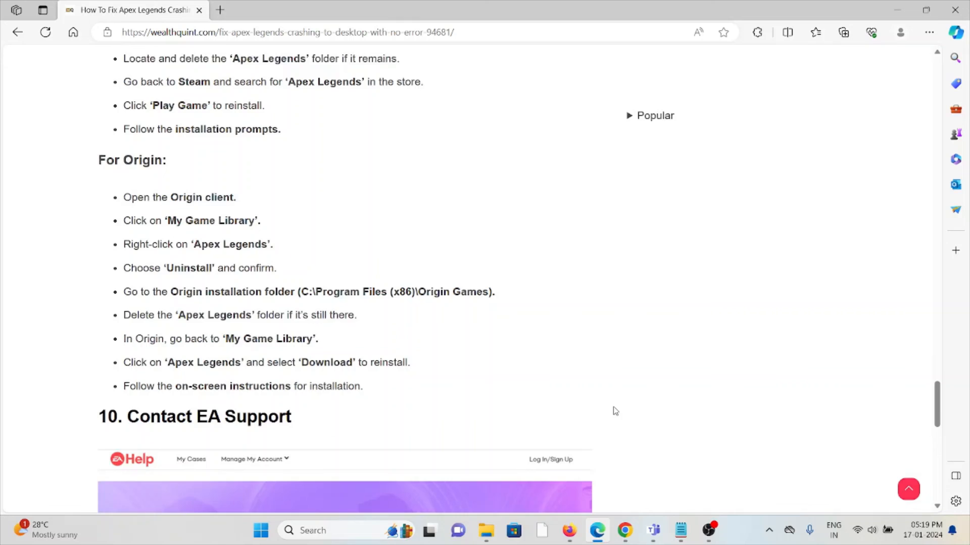
pyautogui.scroll(3)
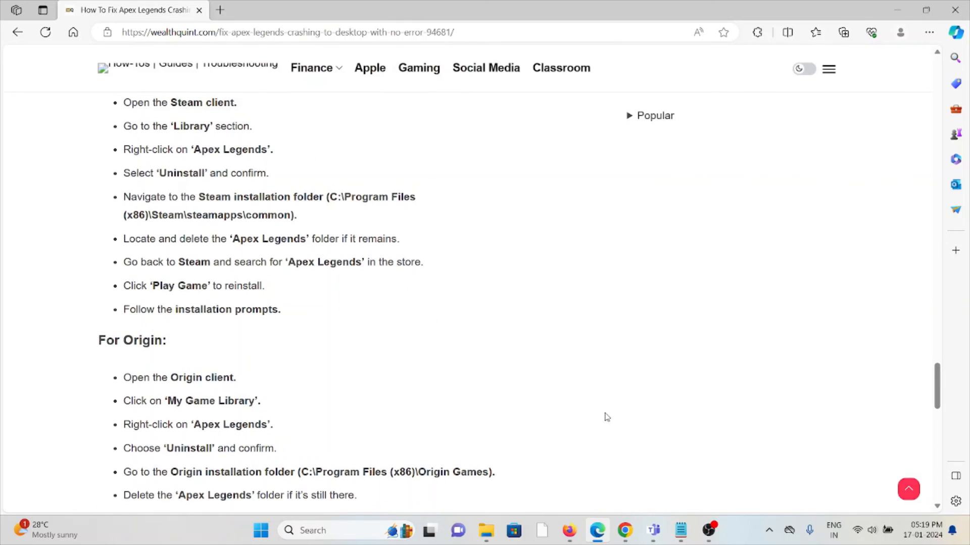
pyautogui.moveTo(589, 438)
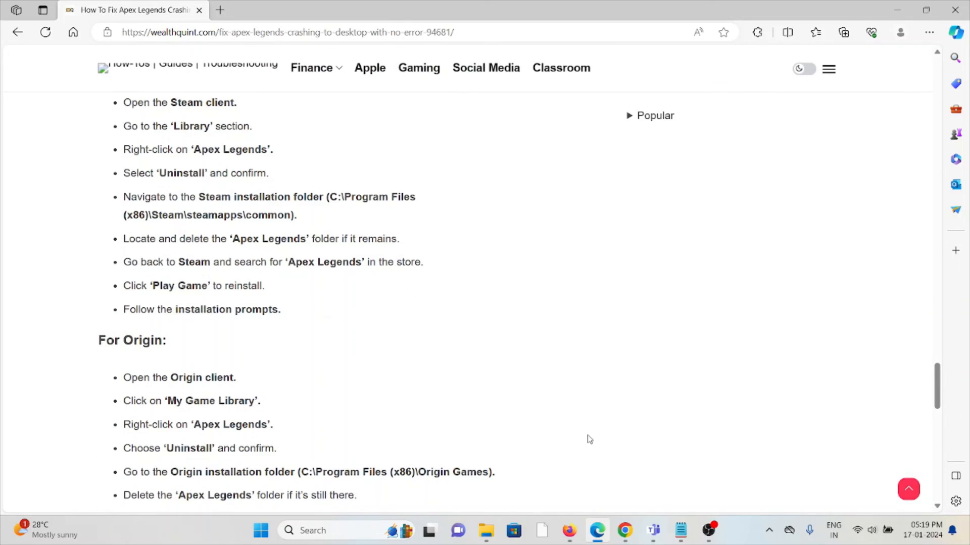
pyautogui.moveTo(584, 447)
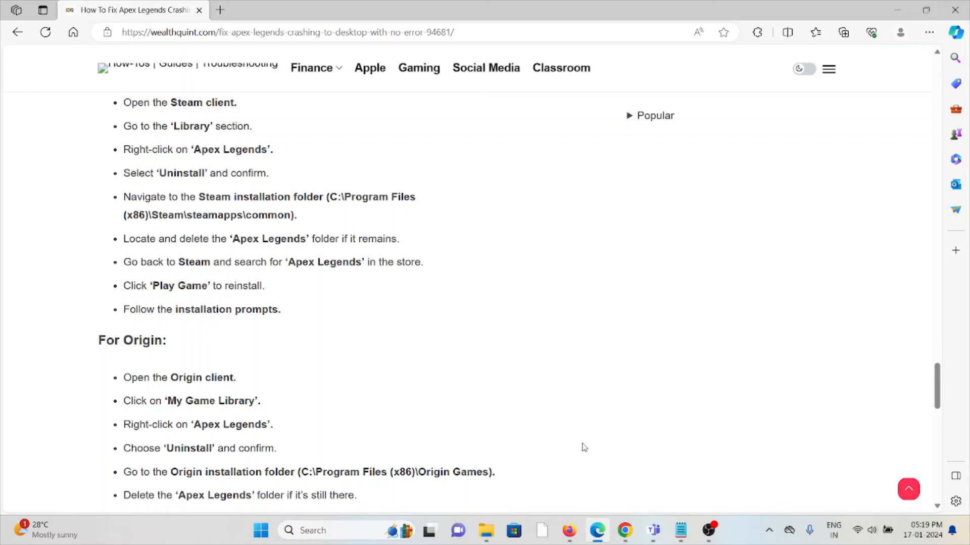
pyautogui.moveTo(524, 340)
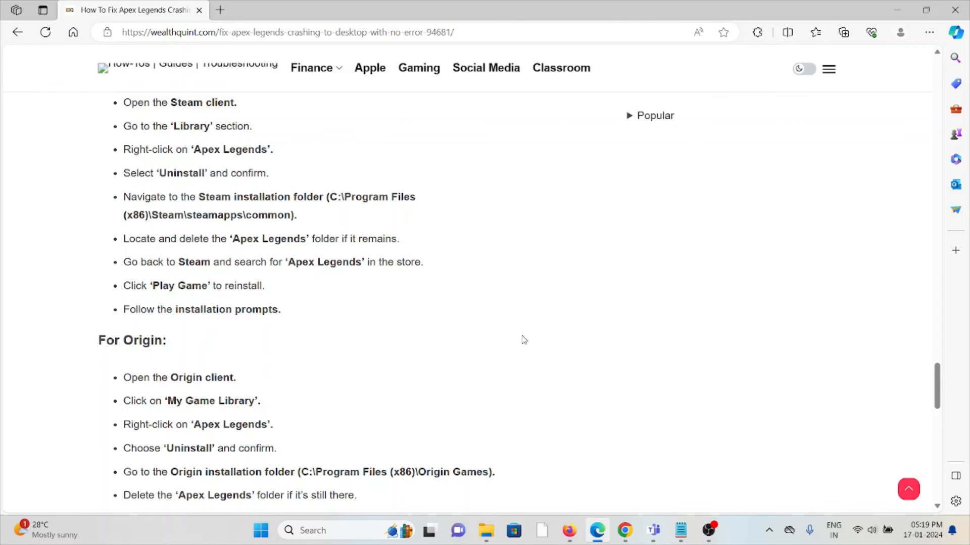
pyautogui.scroll(-3)
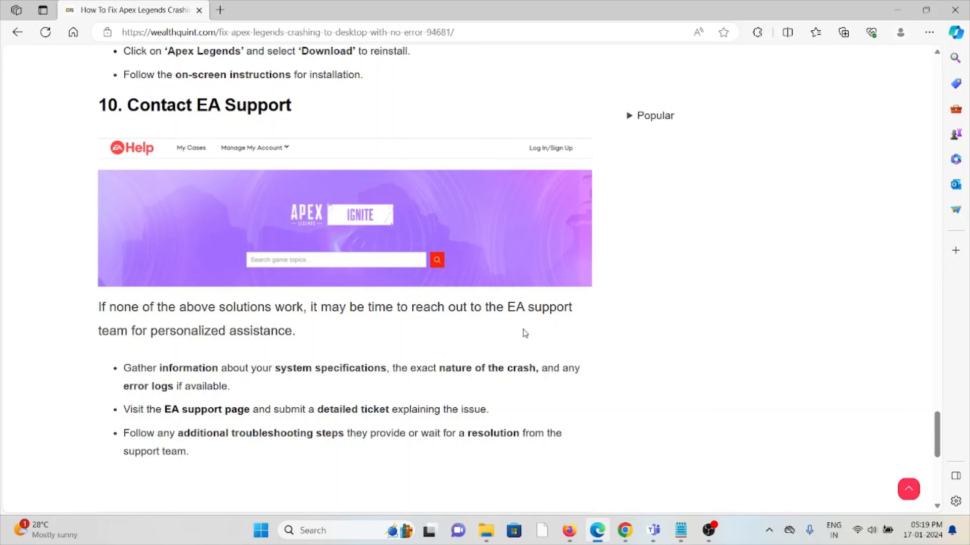
pyautogui.moveTo(728, 503)
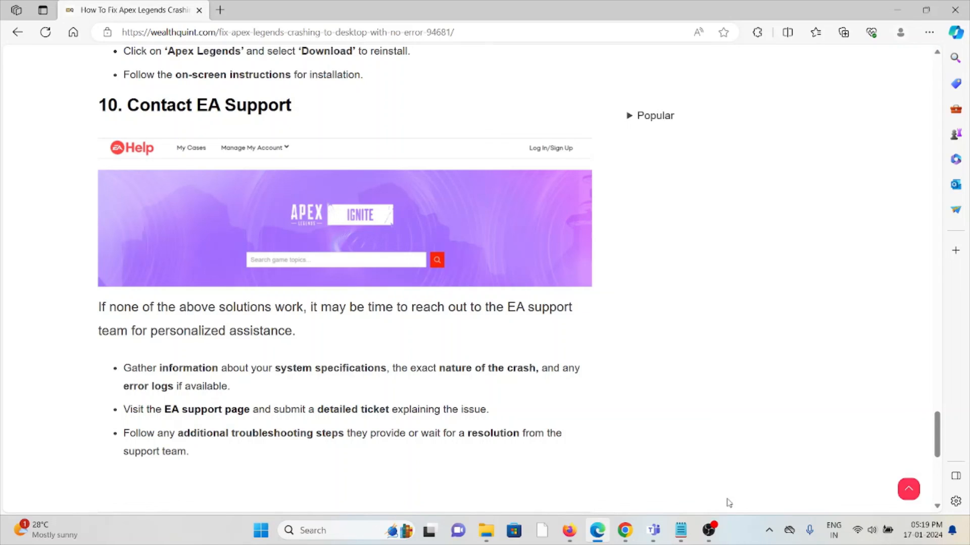
pyautogui.moveTo(742, 476)
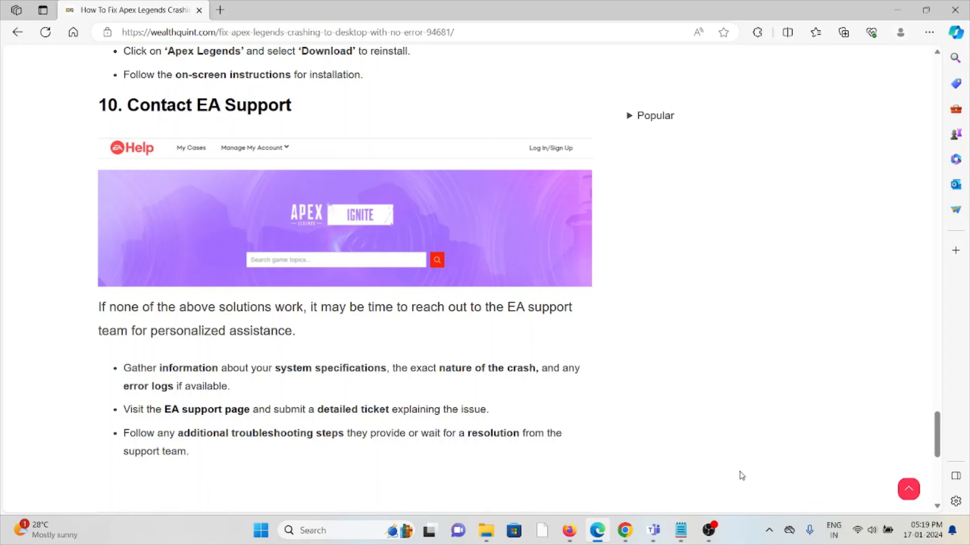
pyautogui.moveTo(737, 459)
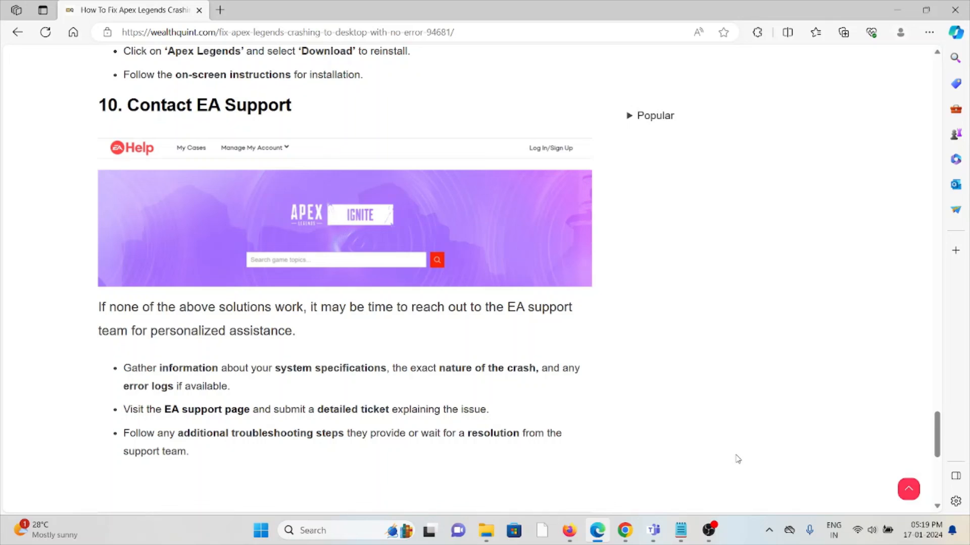
pyautogui.scroll(3)
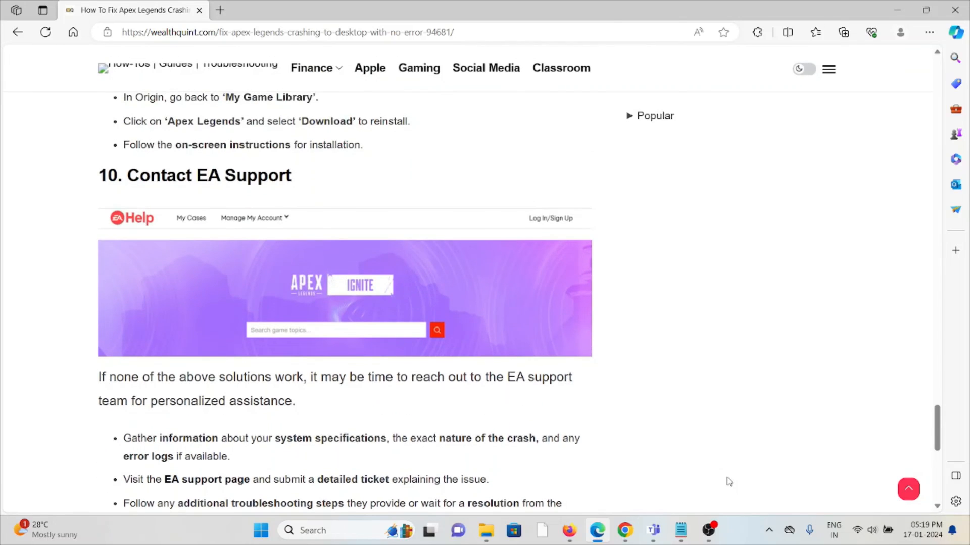